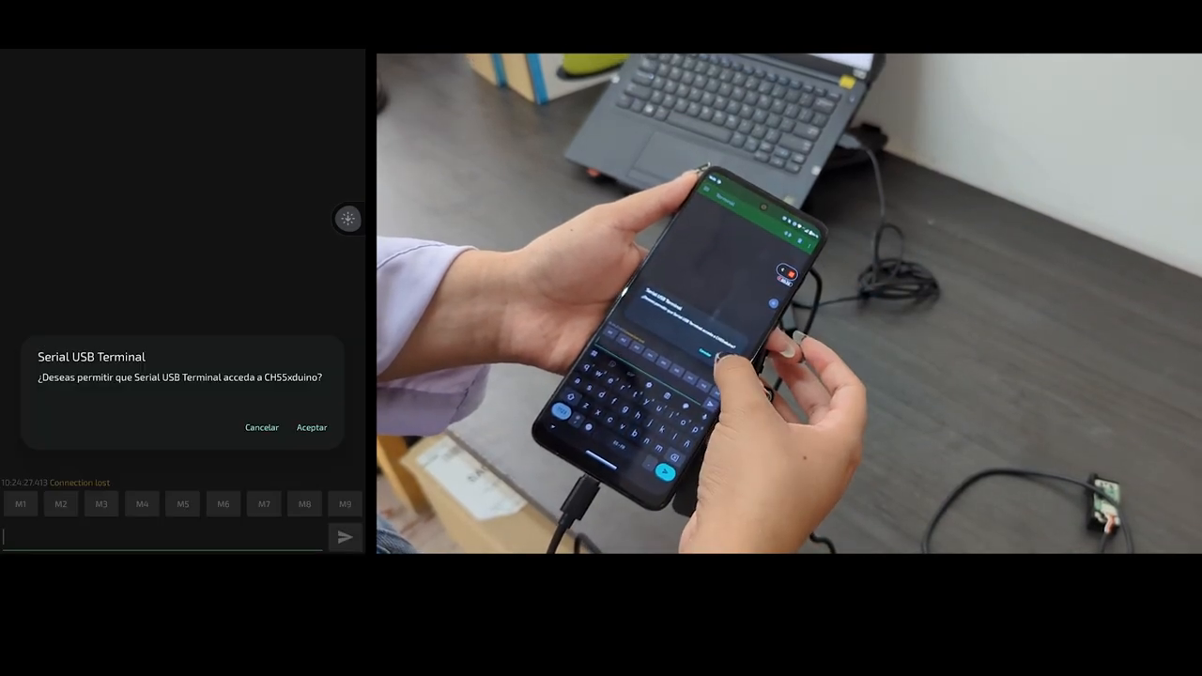
- Grant the app access to the MagSpoof board and enter the 'e' track readout command
{"action": "left_click", "coordinate": [311, 428]}
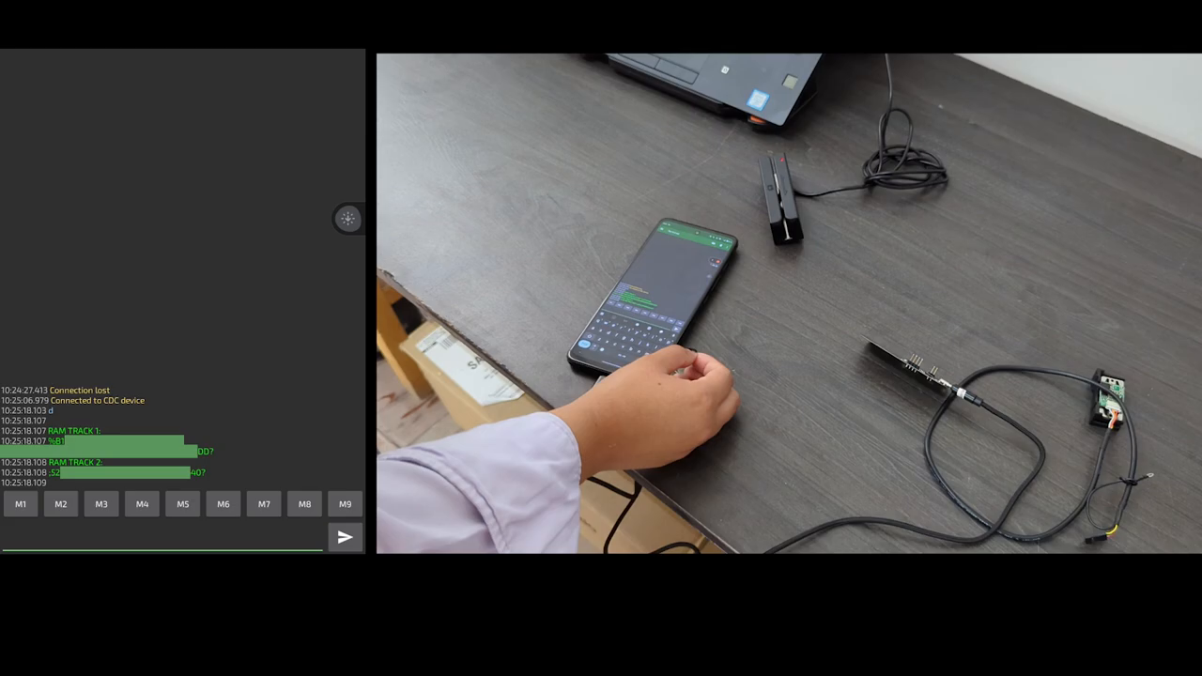
{"action": "type", "text": "e"}
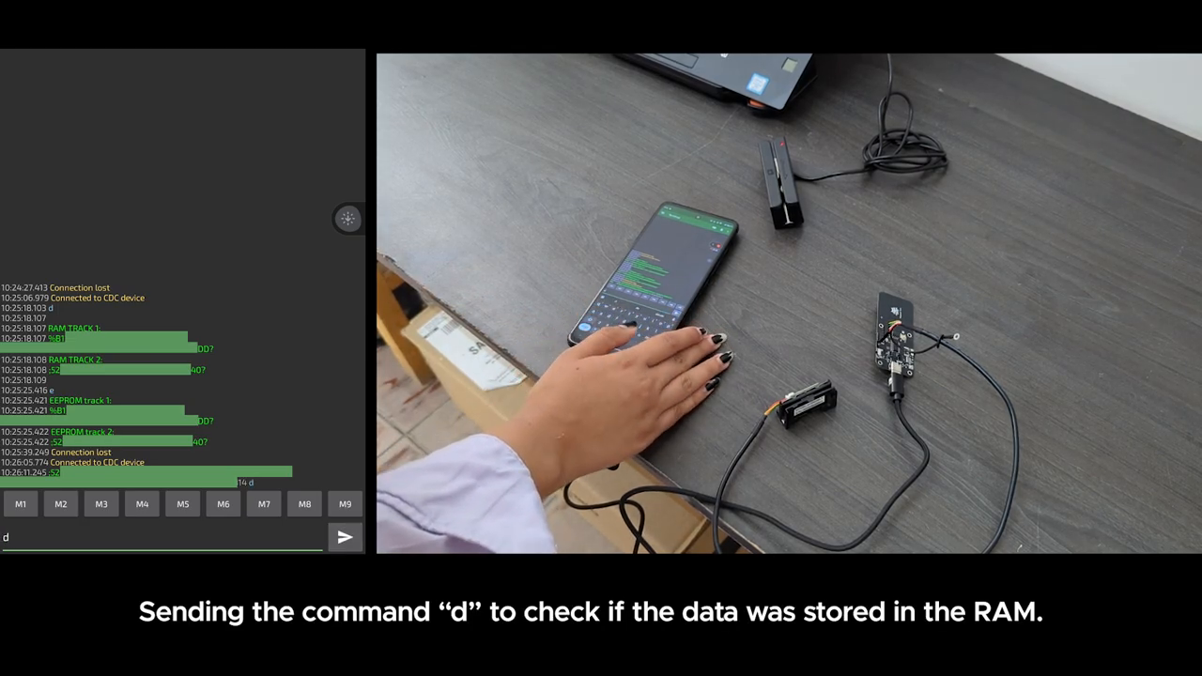
{"action": "left_click", "coordinate": [344, 537]}
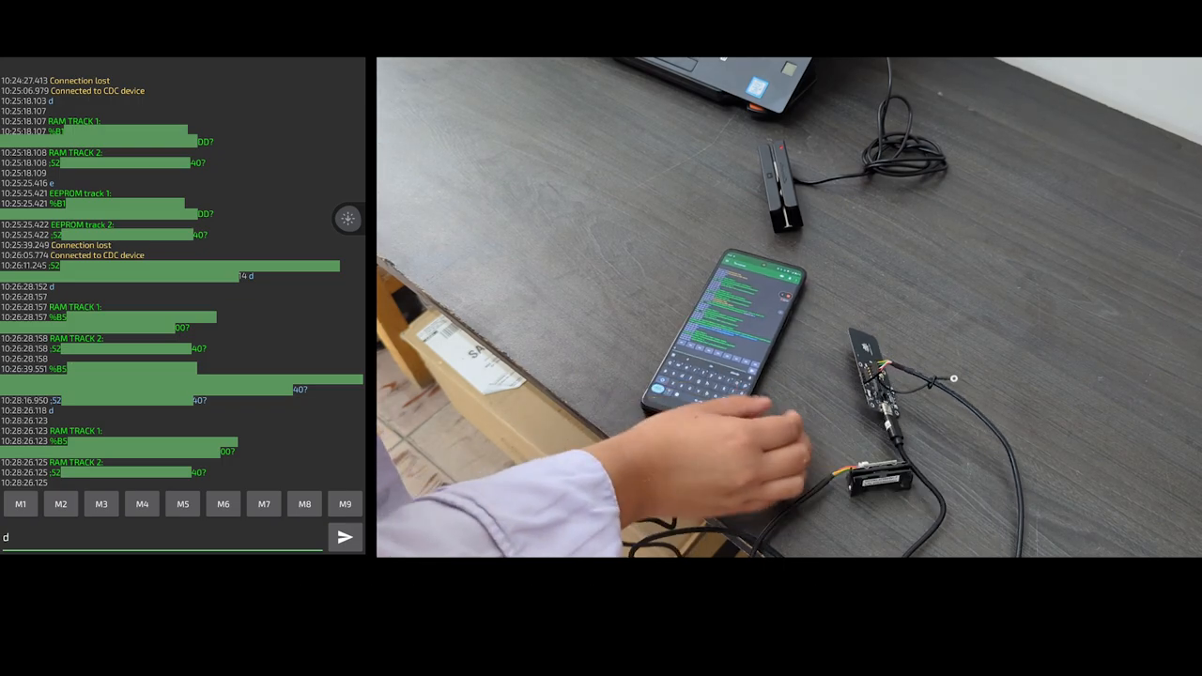
- Send 's' to store the current tracks in EEPROM
{"action": "type", "text": "s"}
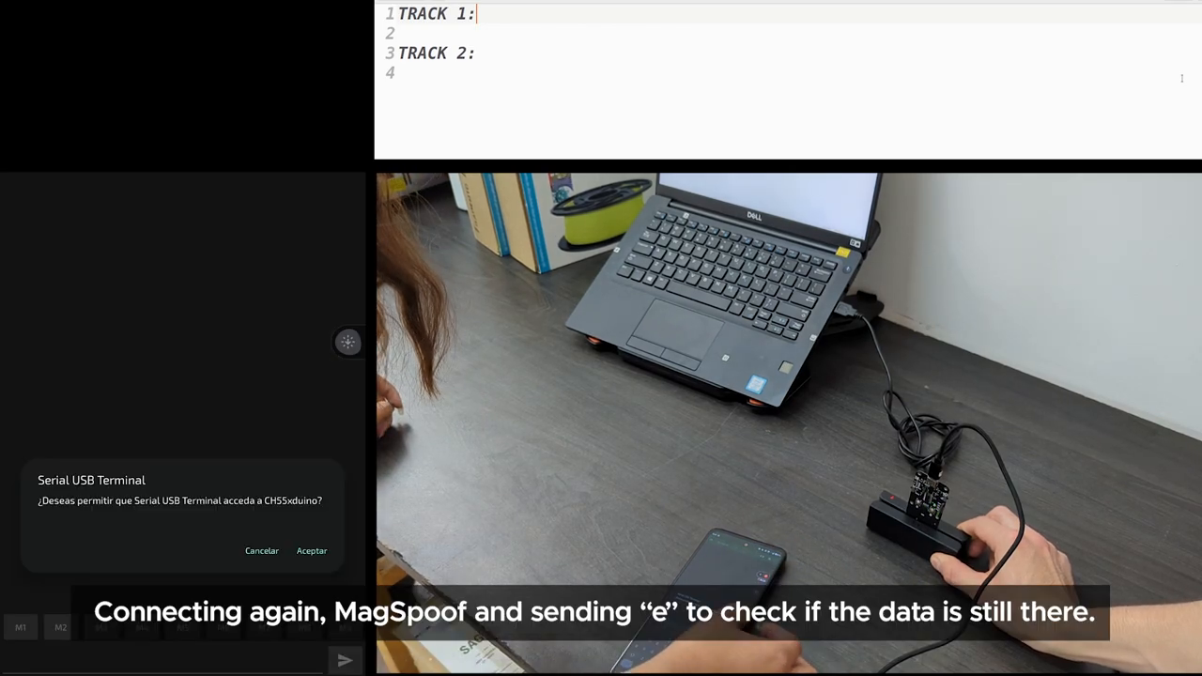
- Allow CH55xduino access, play track 1 with 'p1', then edit the command to 'p2'
{"action": "left_click", "coordinate": [311, 551]}
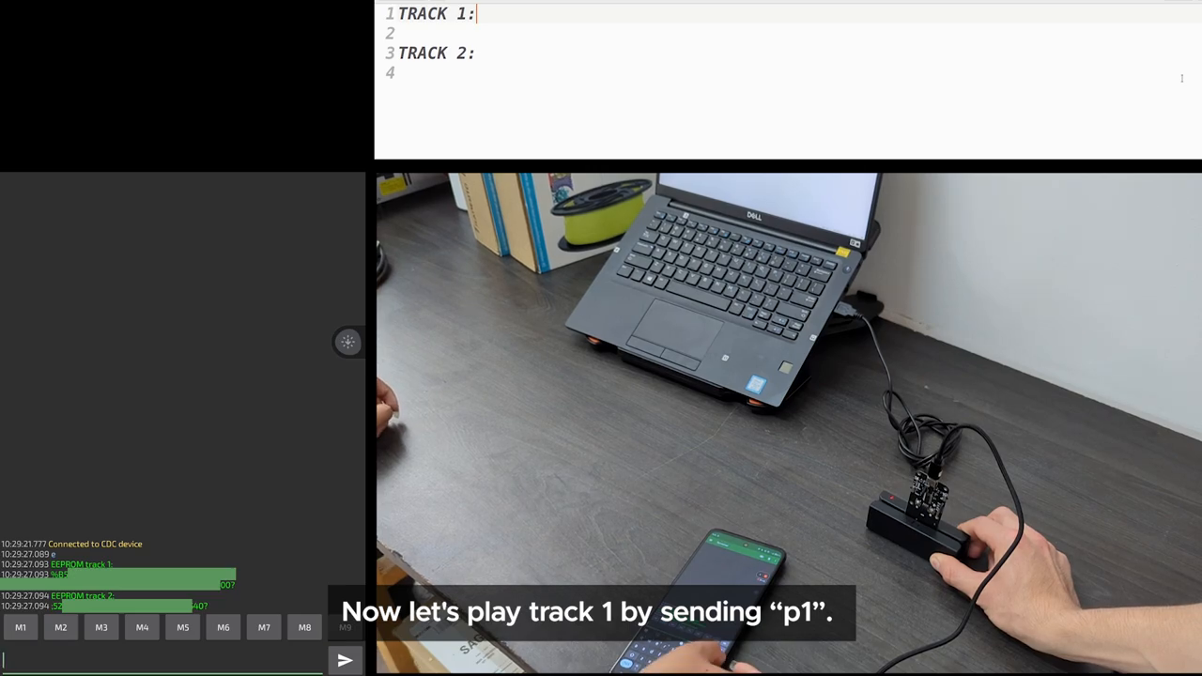
{"action": "type", "text": "p1"}
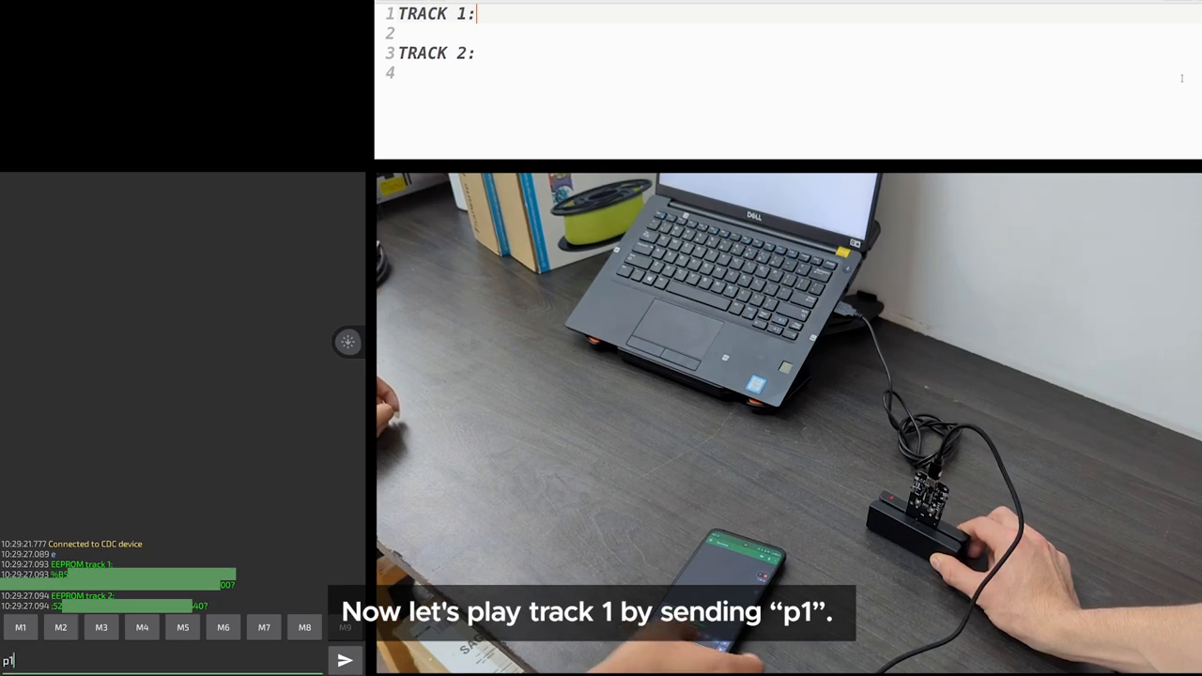
{"action": "left_click", "coordinate": [344, 660]}
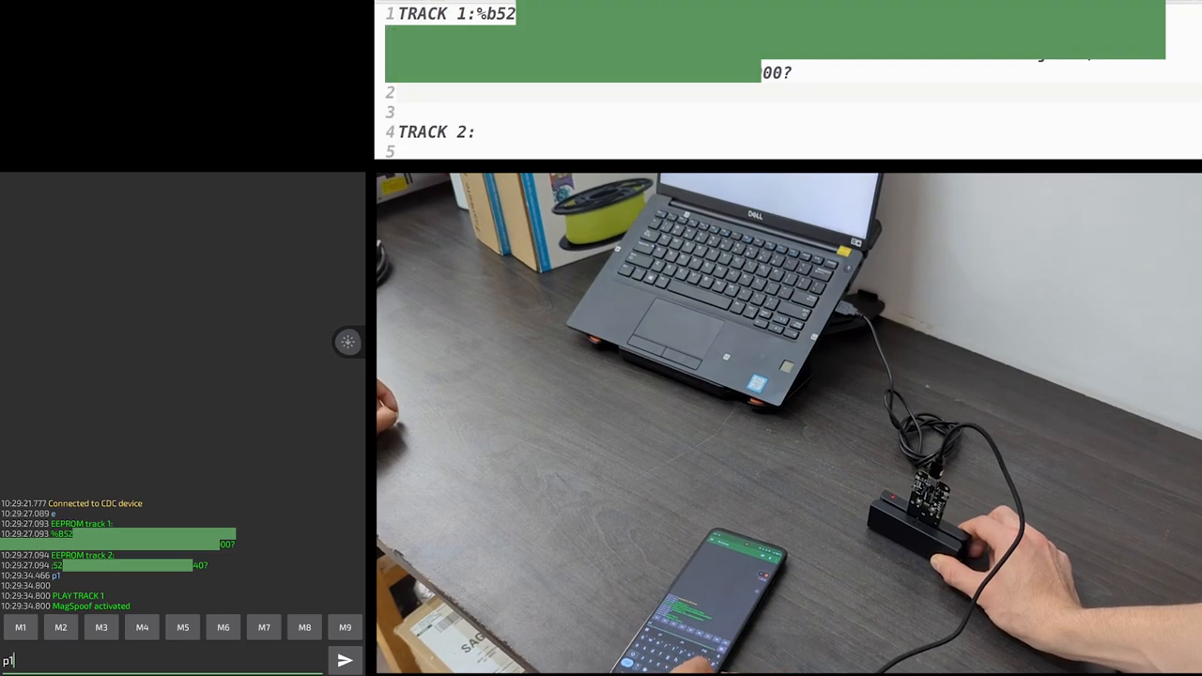
{"action": "key", "text": "Backspace"}
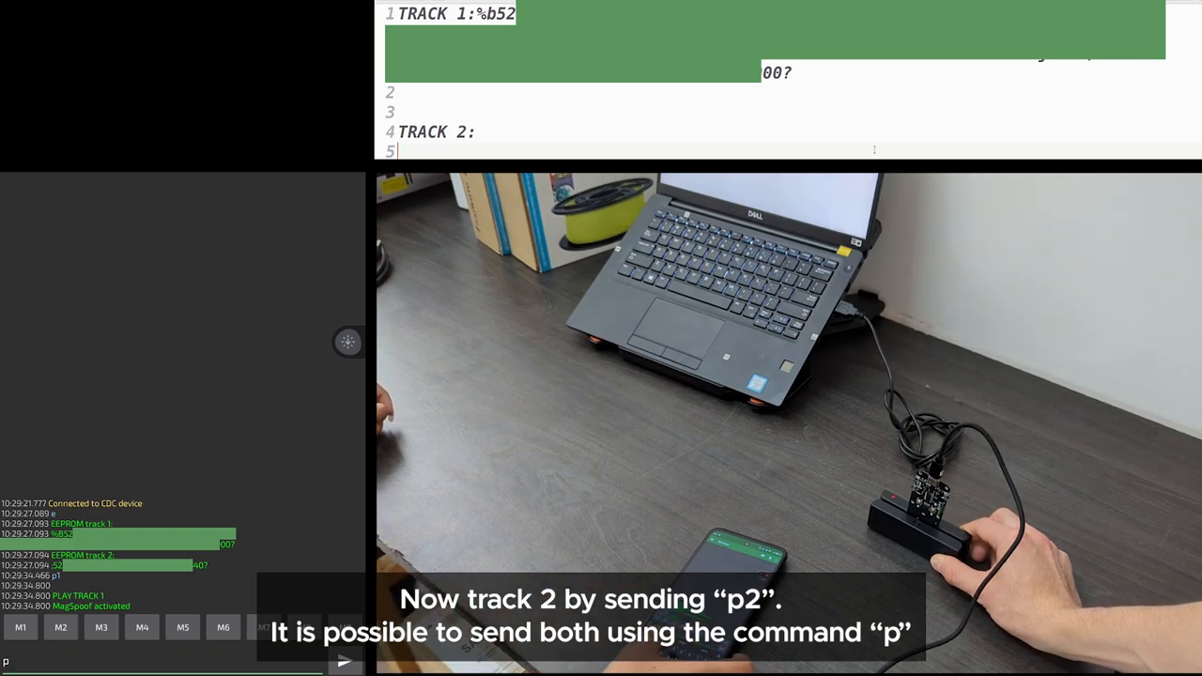
{"action": "type", "text": "2"}
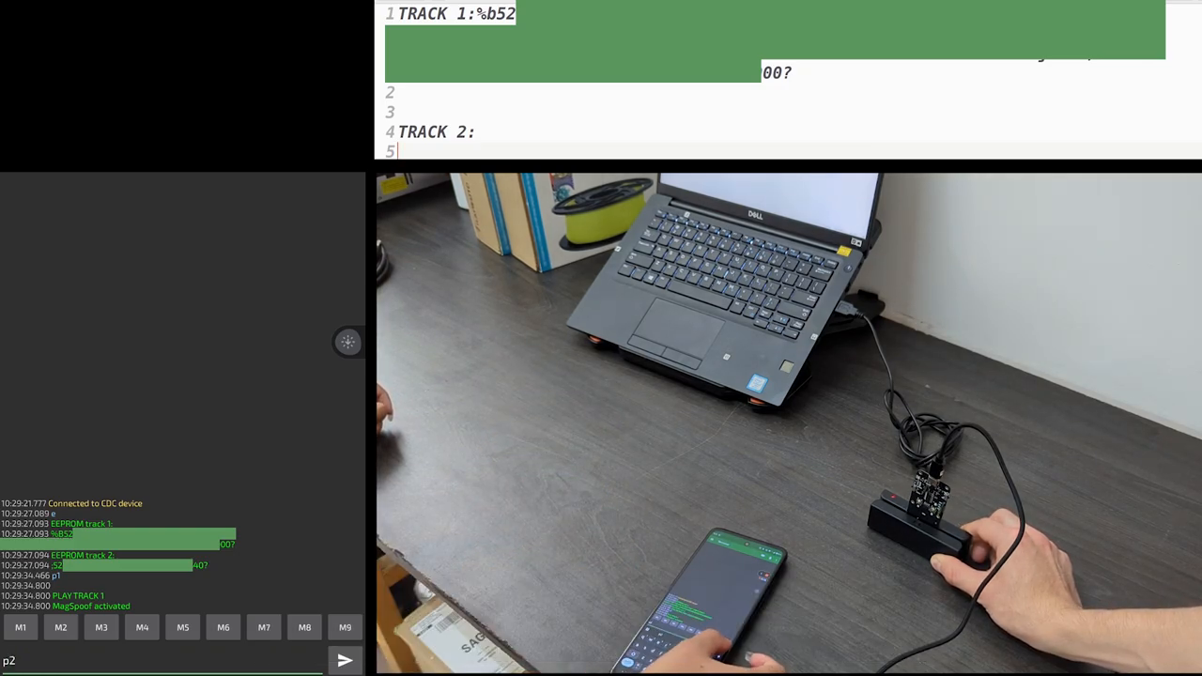